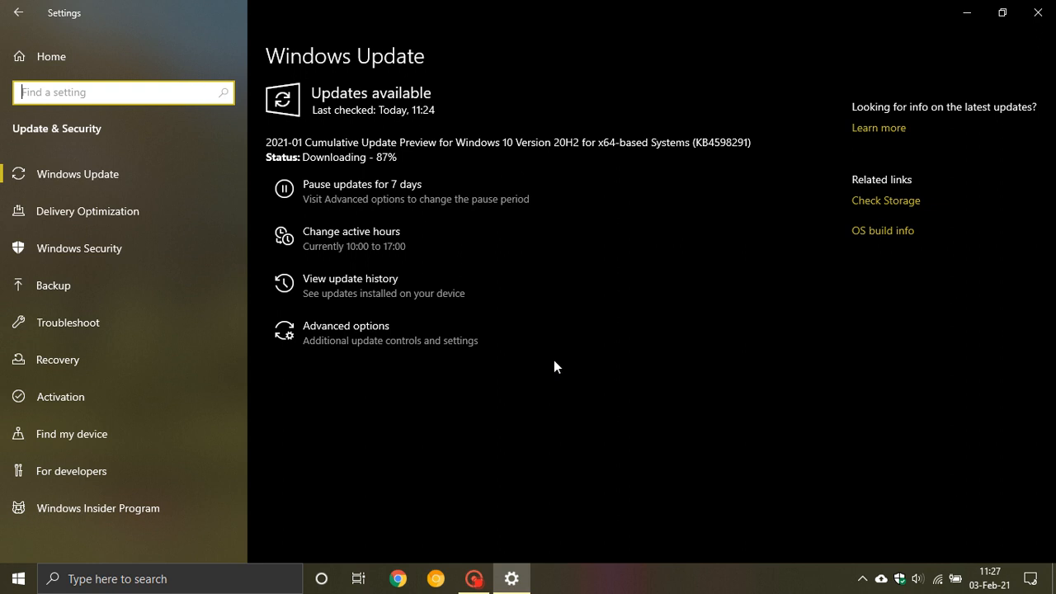
{"action": "mouse_move", "coordinate": [519, 185]}
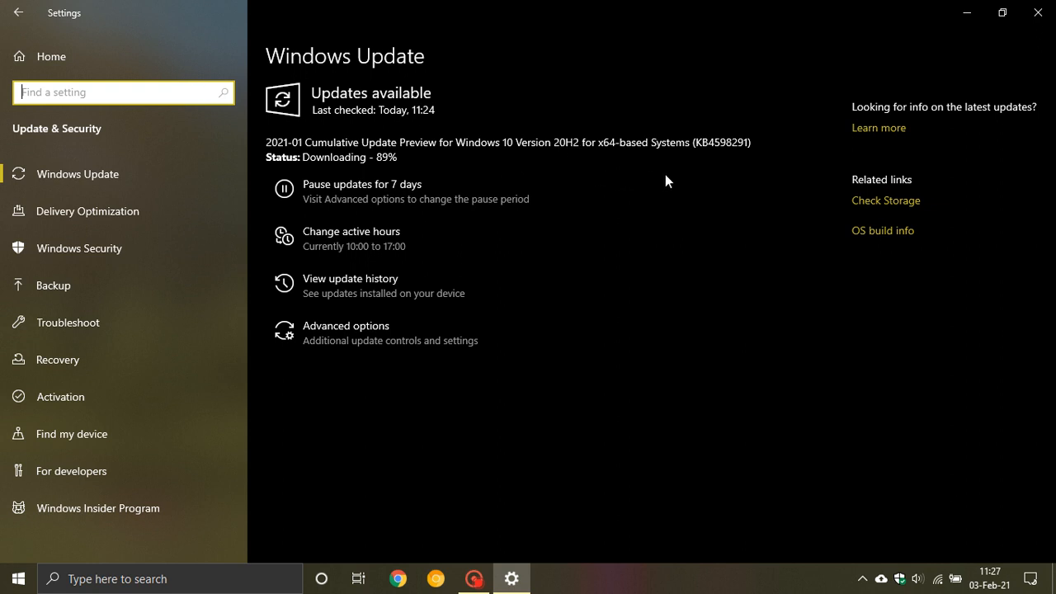
{"action": "mouse_move", "coordinate": [714, 162]}
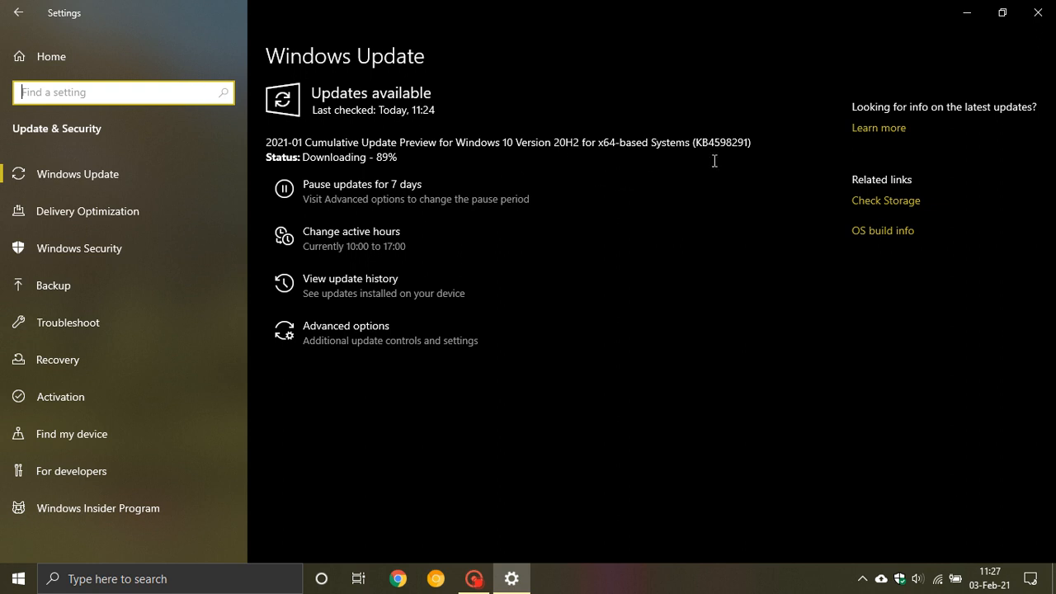
{"action": "mouse_move", "coordinate": [604, 322]}
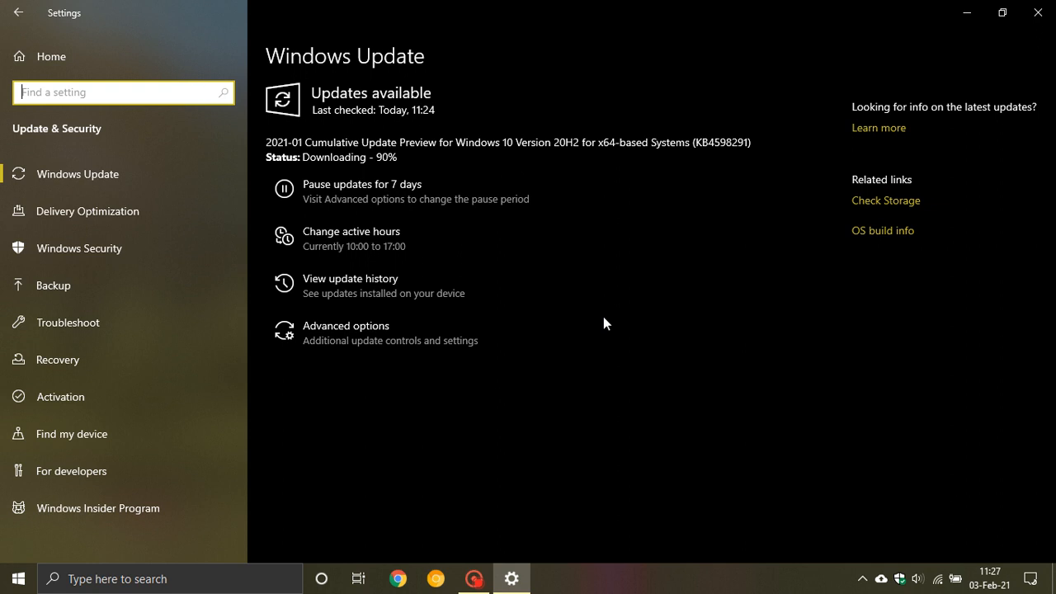
{"action": "mouse_move", "coordinate": [967, 14]}
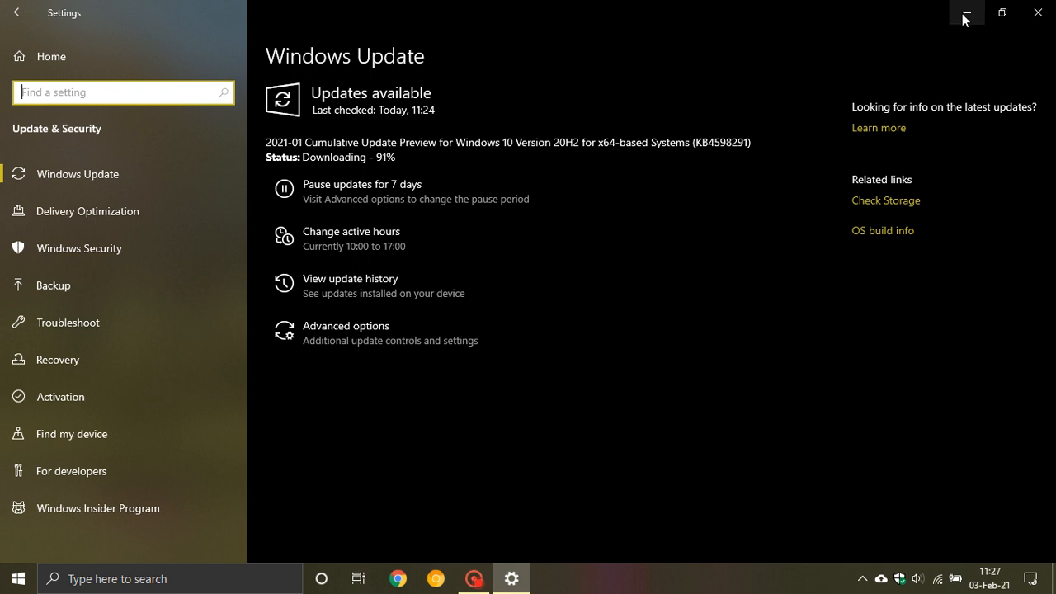
{"action": "left_click", "coordinate": [966, 13]}
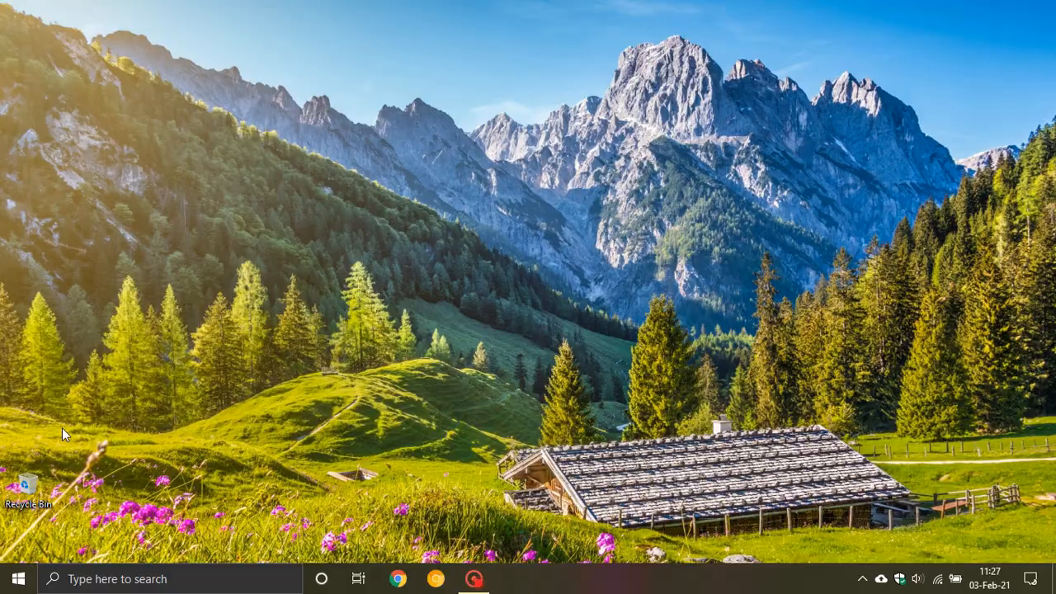
{"action": "left_click", "coordinate": [17, 578]}
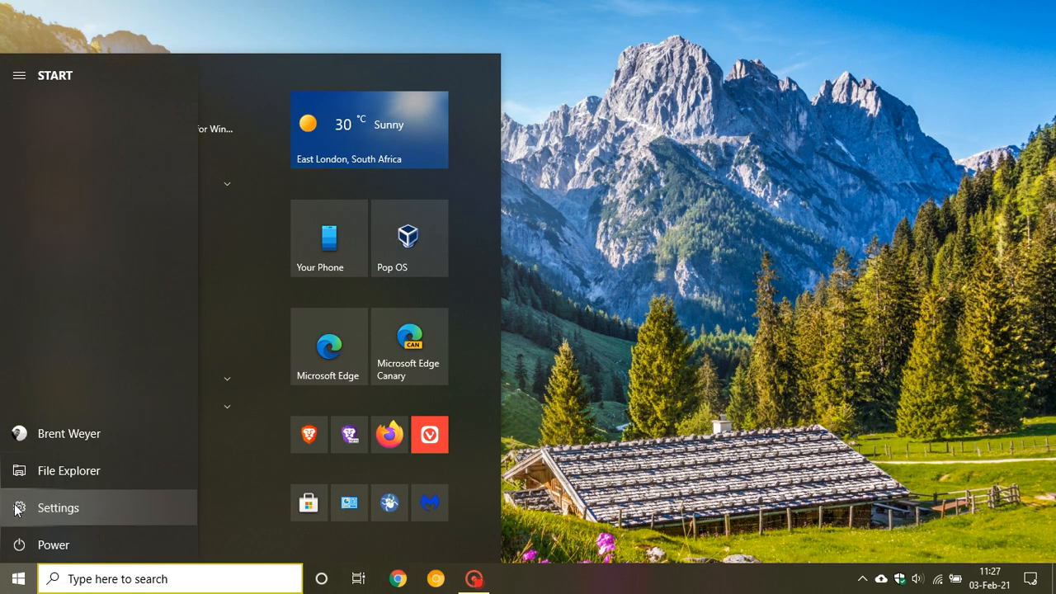
{"action": "left_click", "coordinate": [58, 508]}
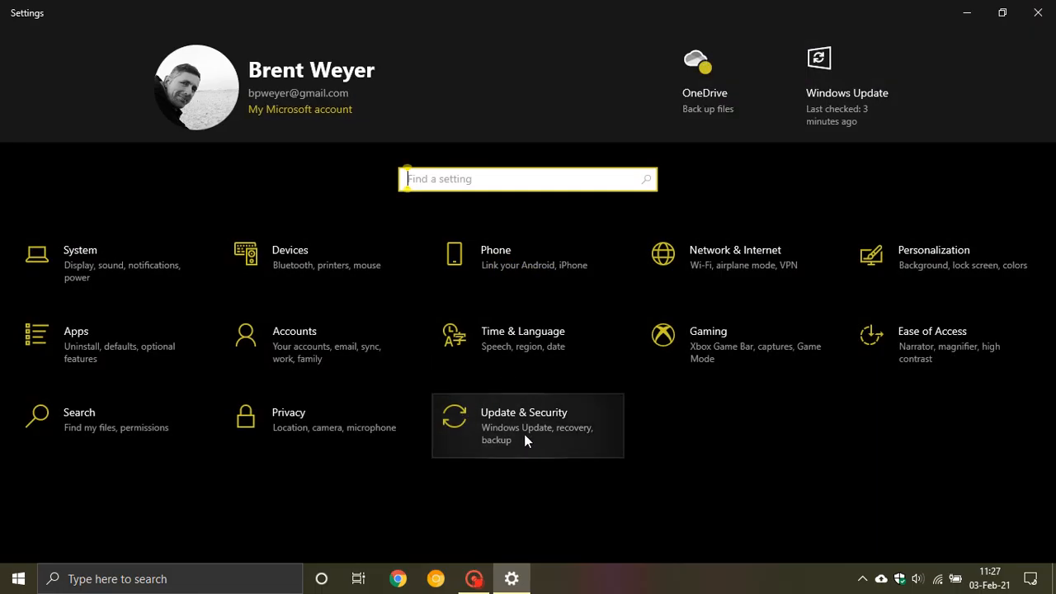
{"action": "left_click", "coordinate": [523, 425]}
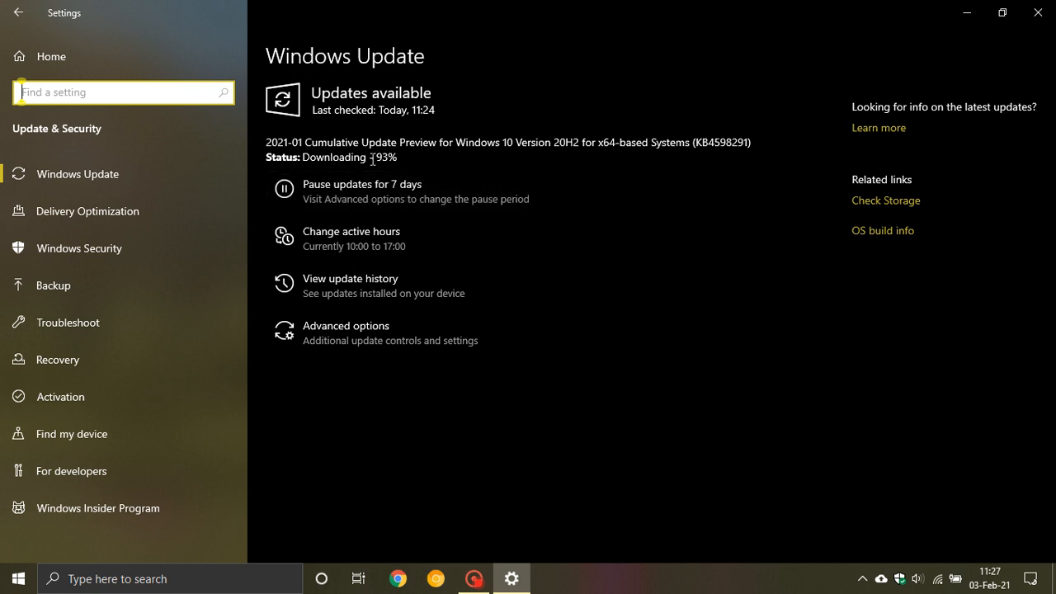
{"action": "mouse_move", "coordinate": [406, 198]}
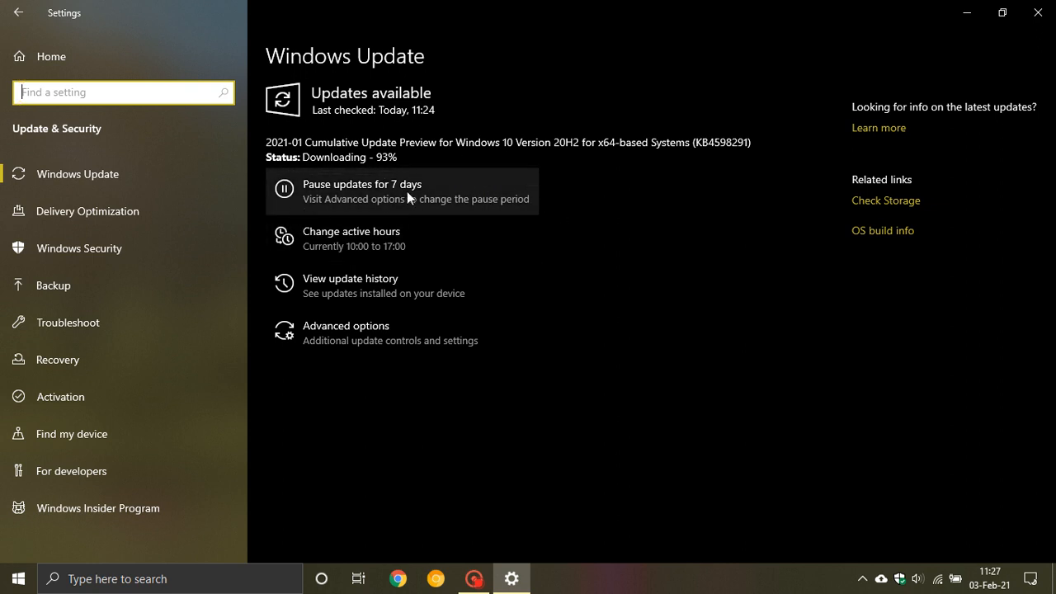
{"action": "mouse_move", "coordinate": [427, 188]}
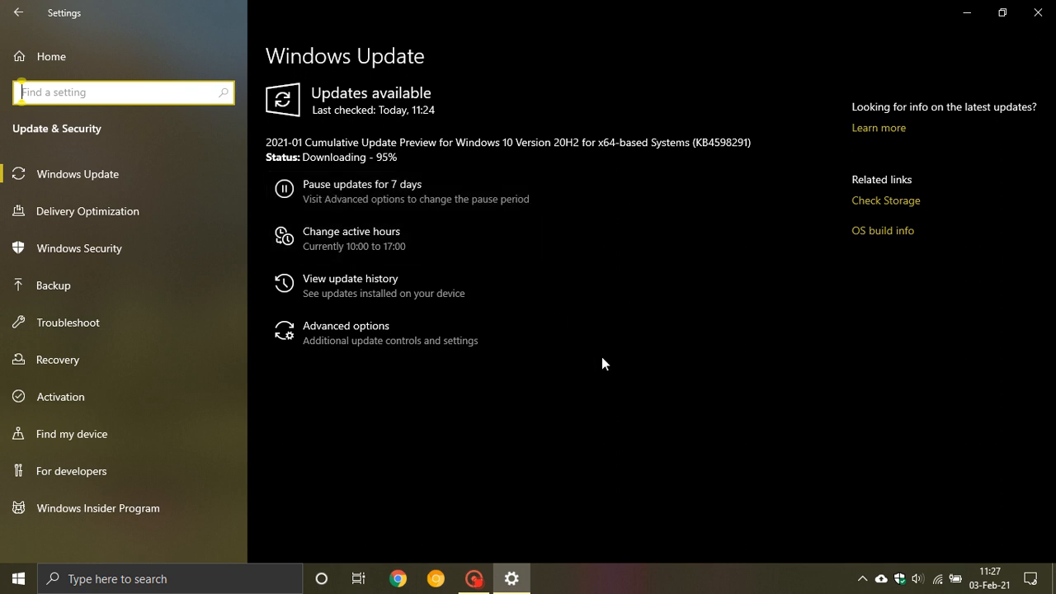
{"action": "mouse_move", "coordinate": [611, 343]}
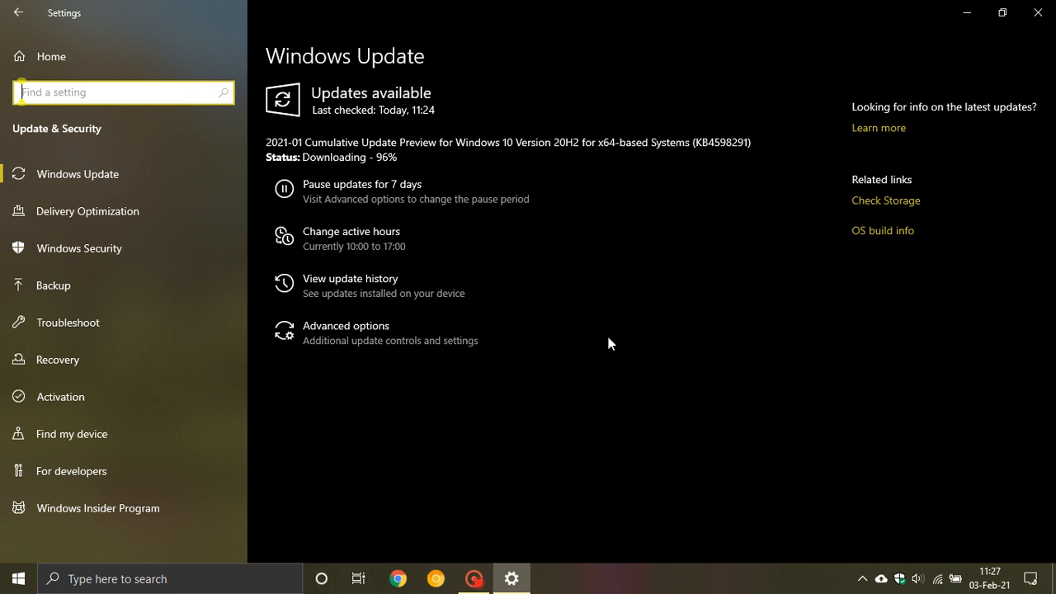
{"action": "mouse_move", "coordinate": [588, 359]}
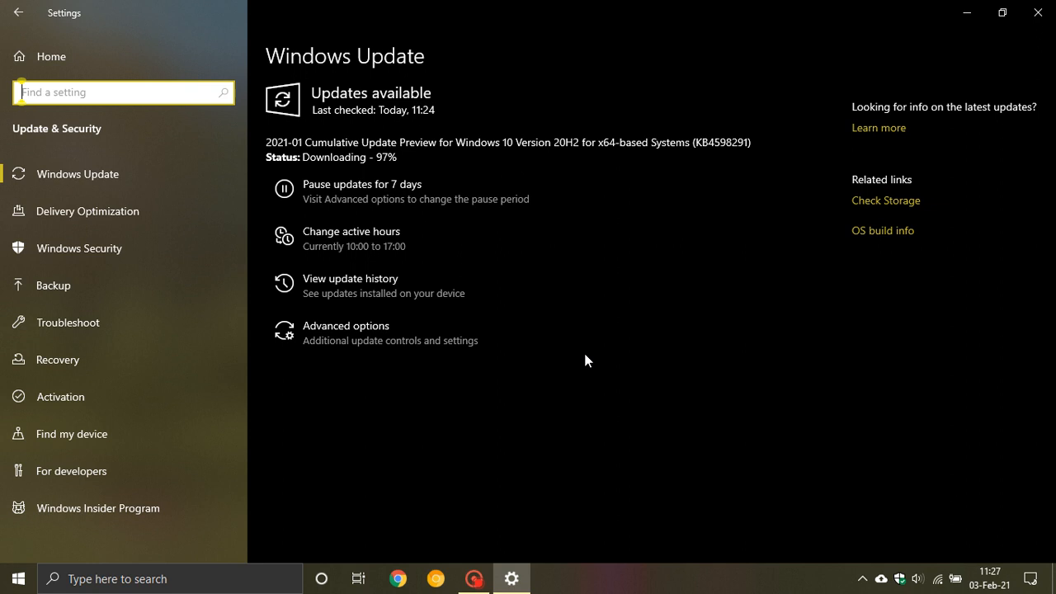
{"action": "mouse_move", "coordinate": [552, 341]}
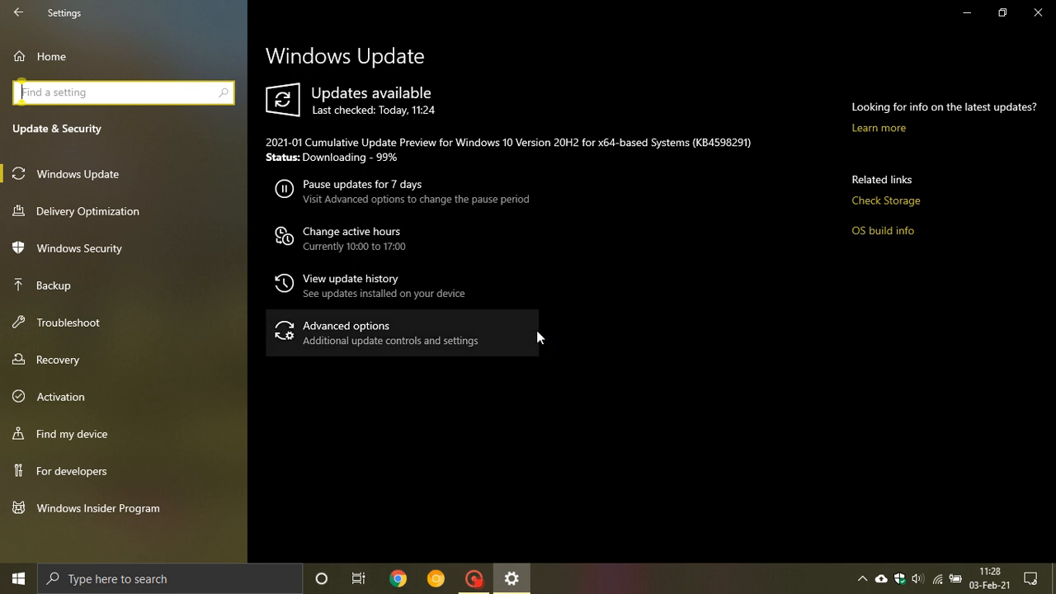
{"action": "mouse_move", "coordinate": [555, 337]}
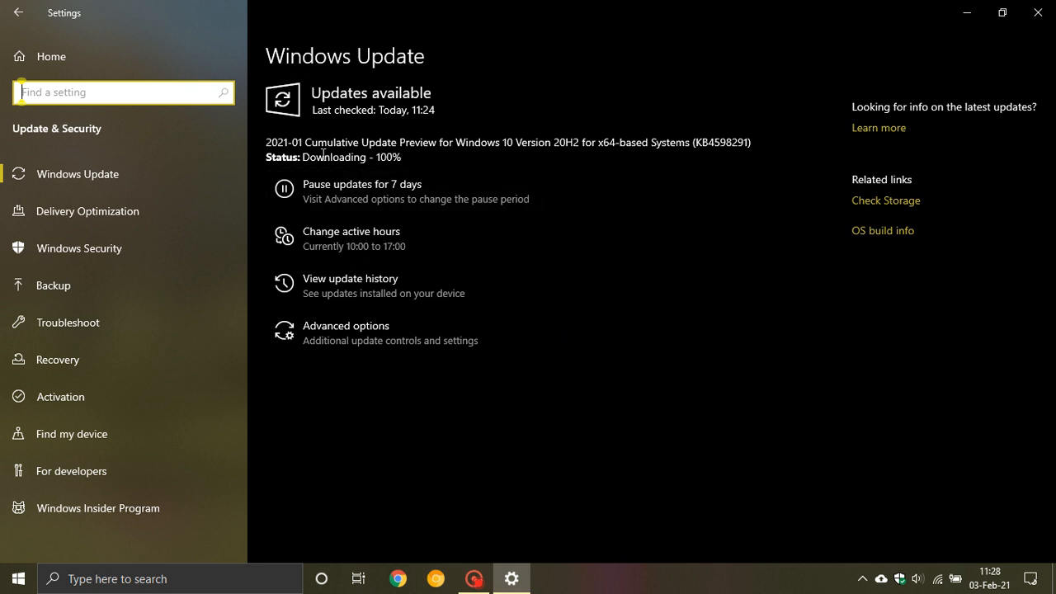
{"action": "mouse_move", "coordinate": [323, 153]}
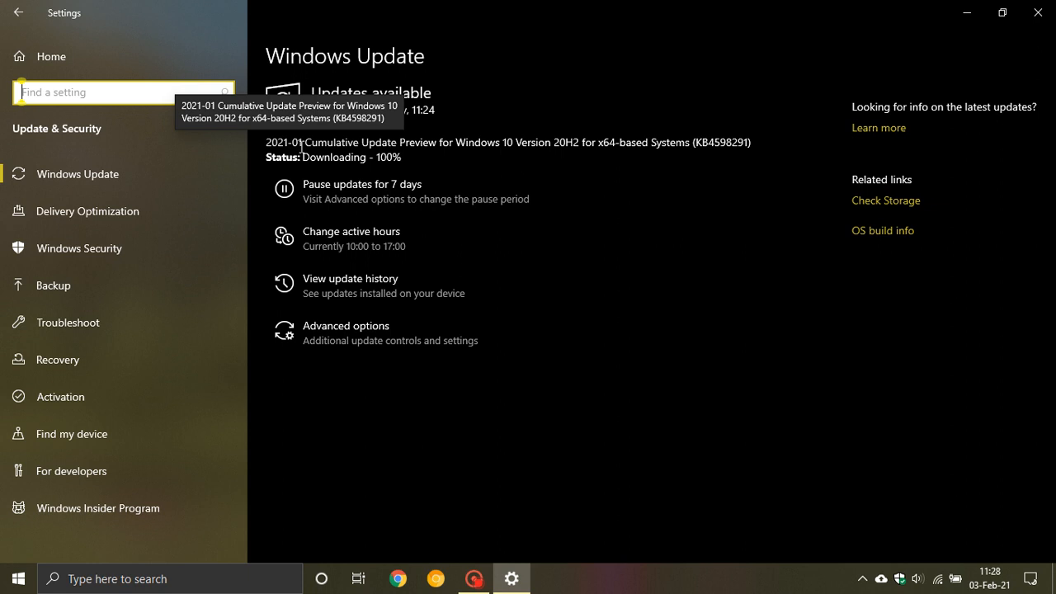
{"action": "mouse_move", "coordinate": [620, 311]}
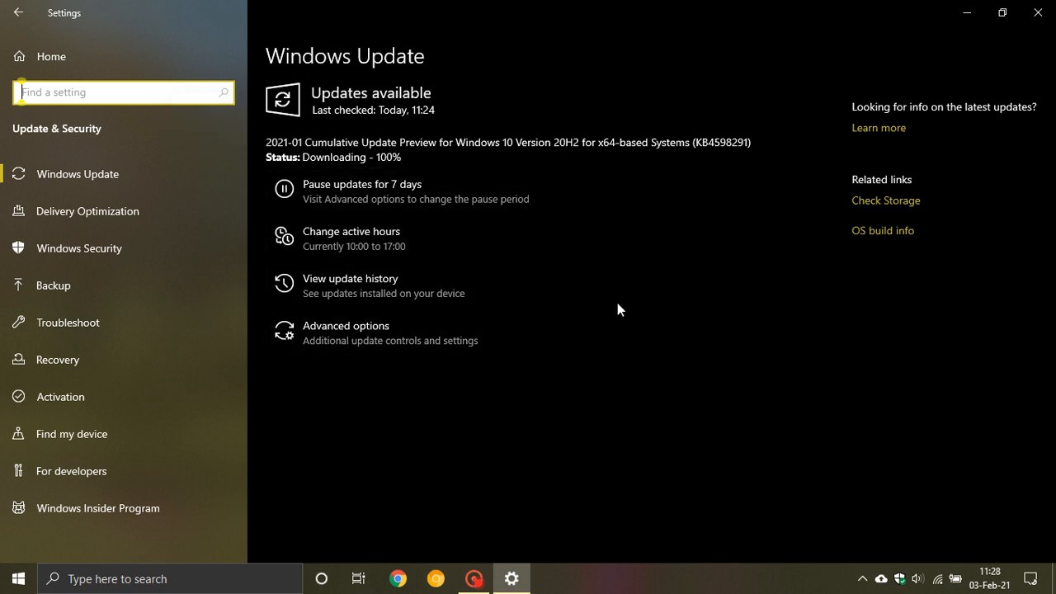
{"action": "mouse_move", "coordinate": [618, 312]}
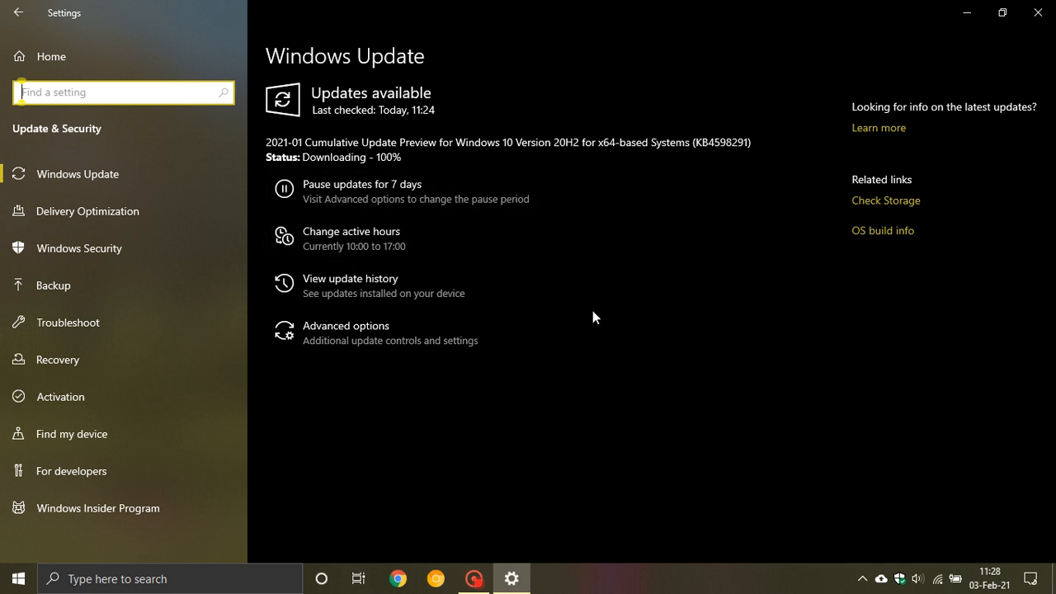
{"action": "mouse_move", "coordinate": [590, 327]}
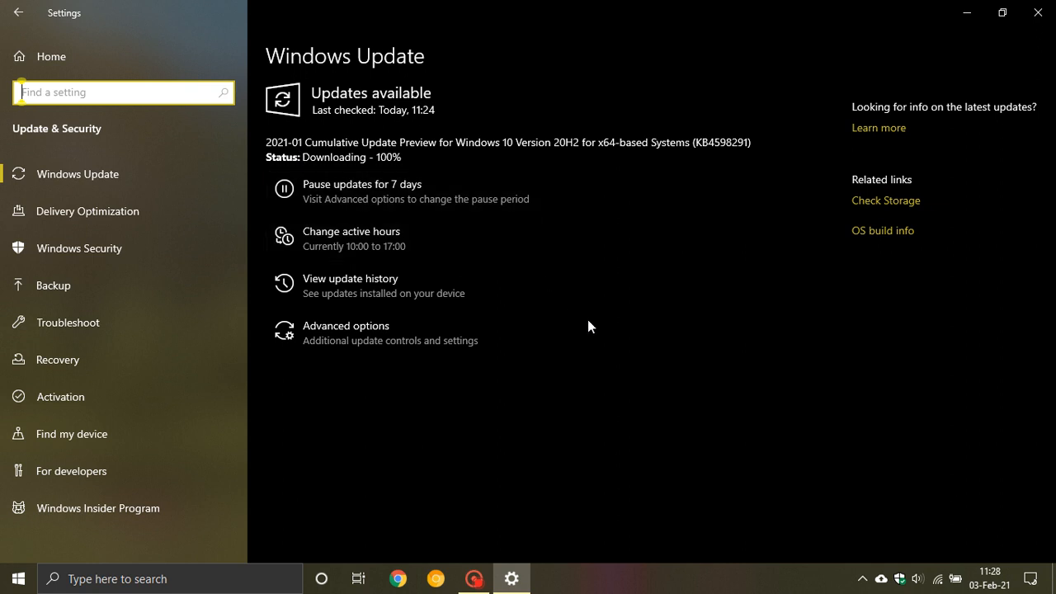
{"action": "mouse_move", "coordinate": [591, 330]}
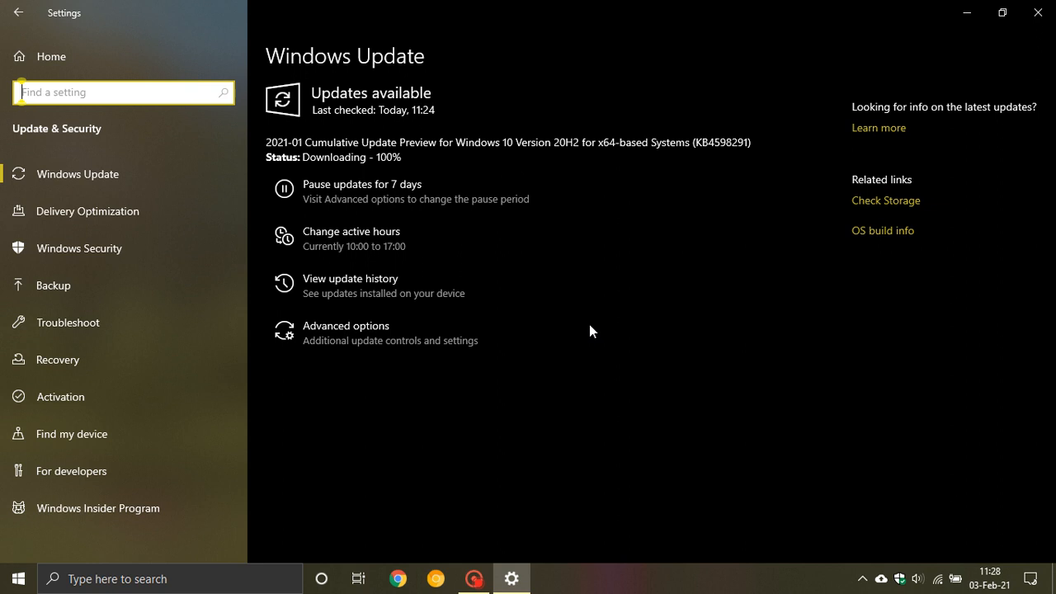
{"action": "mouse_move", "coordinate": [624, 274]}
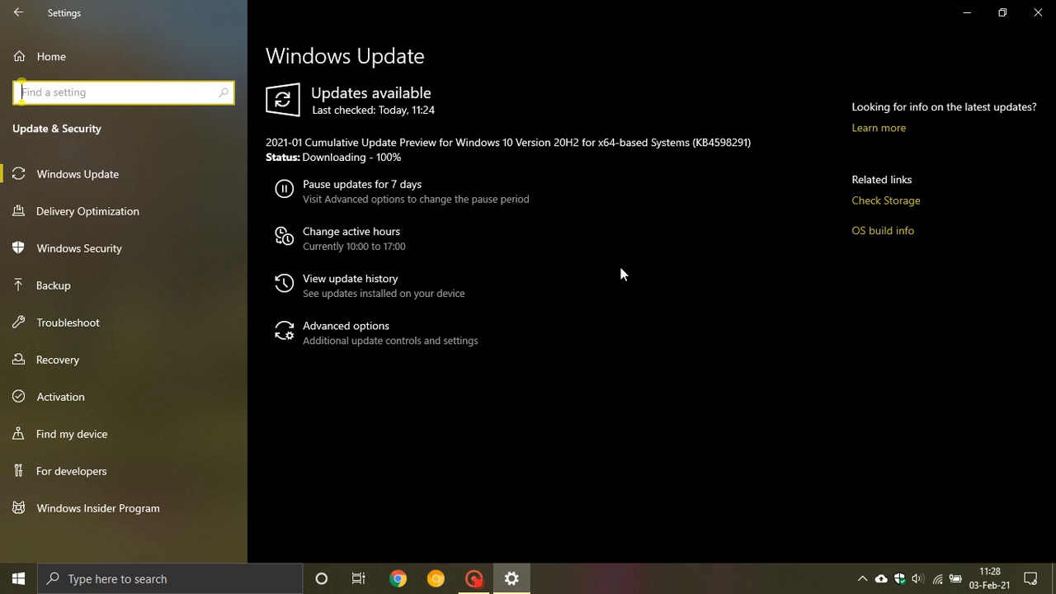
{"action": "mouse_move", "coordinate": [445, 148]}
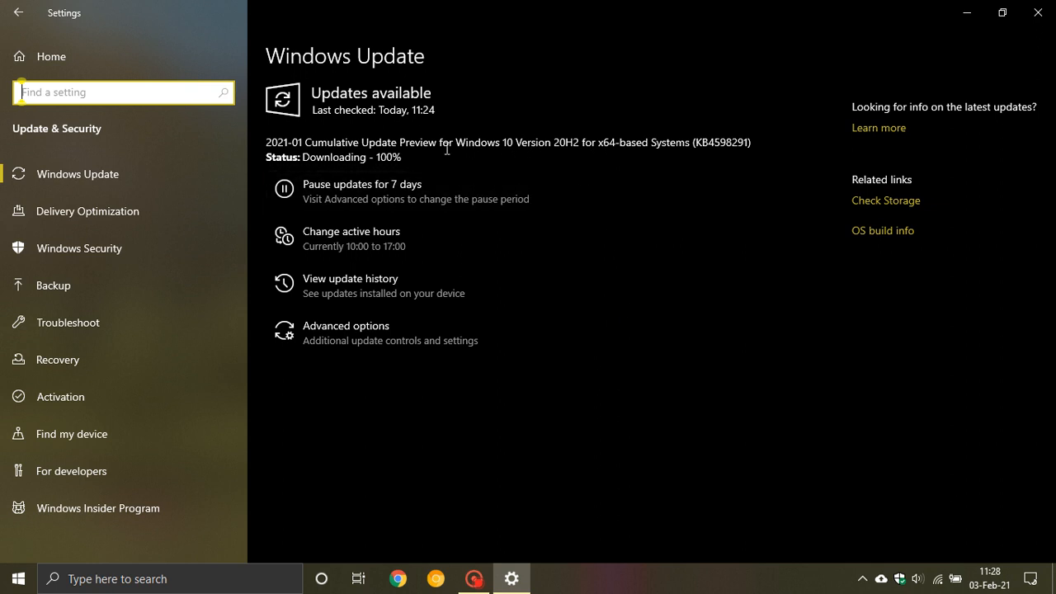
{"action": "mouse_move", "coordinate": [485, 156]}
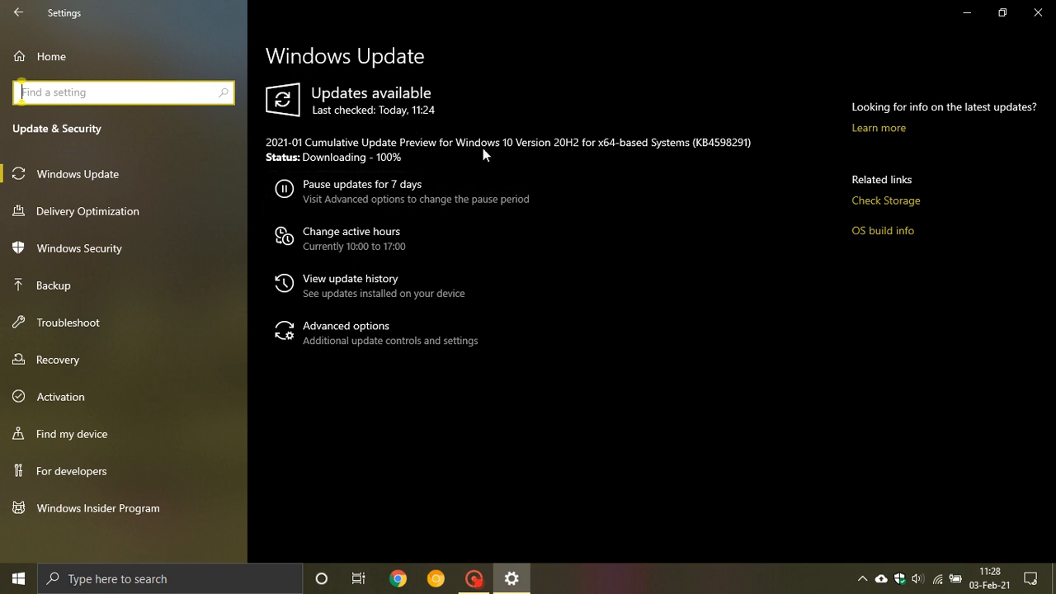
{"action": "mouse_move", "coordinate": [515, 186]}
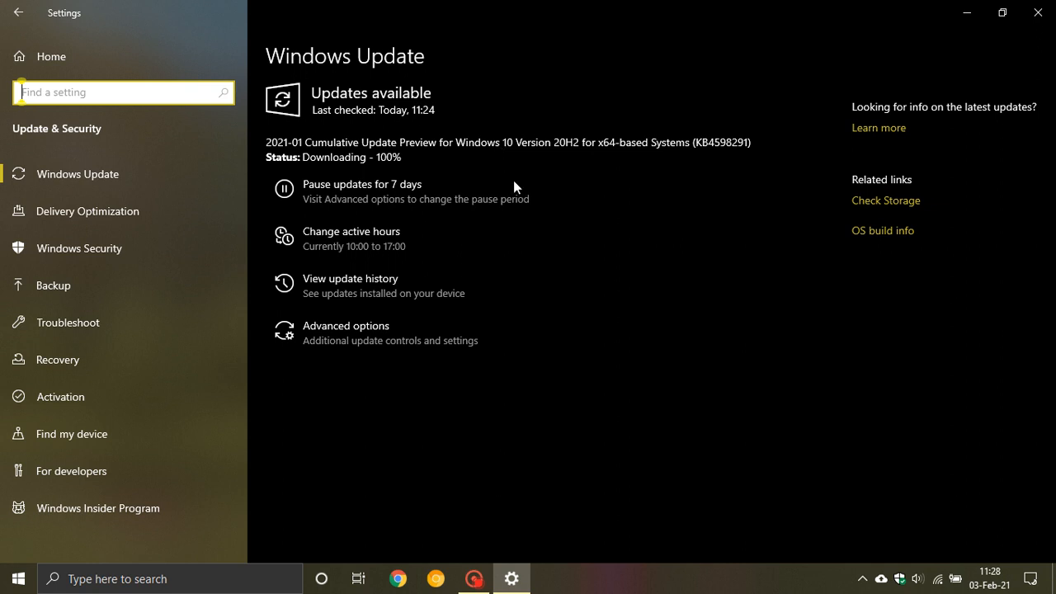
{"action": "mouse_move", "coordinate": [584, 321]}
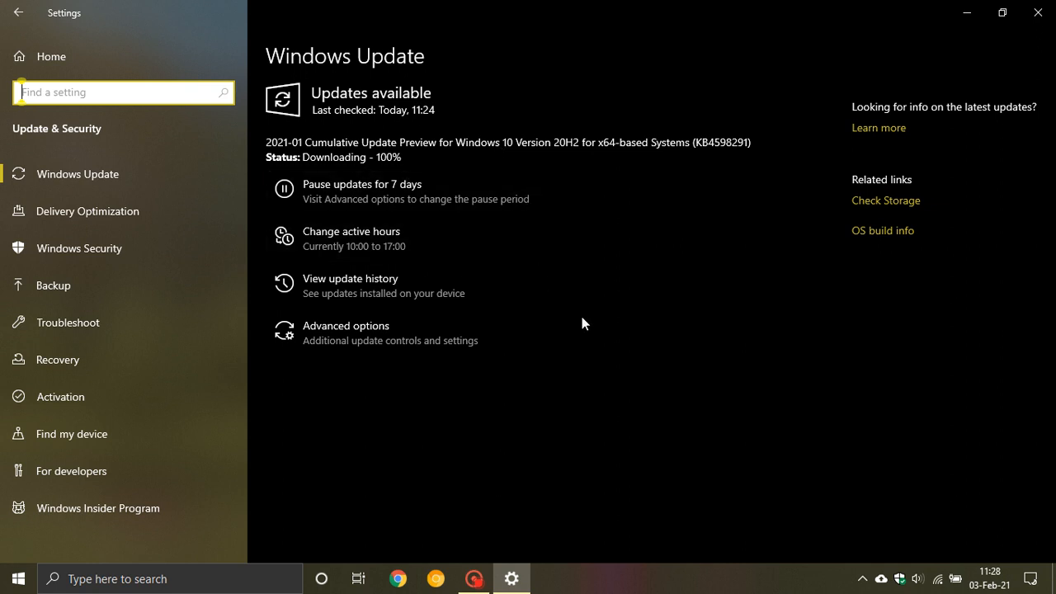
{"action": "mouse_move", "coordinate": [589, 333]}
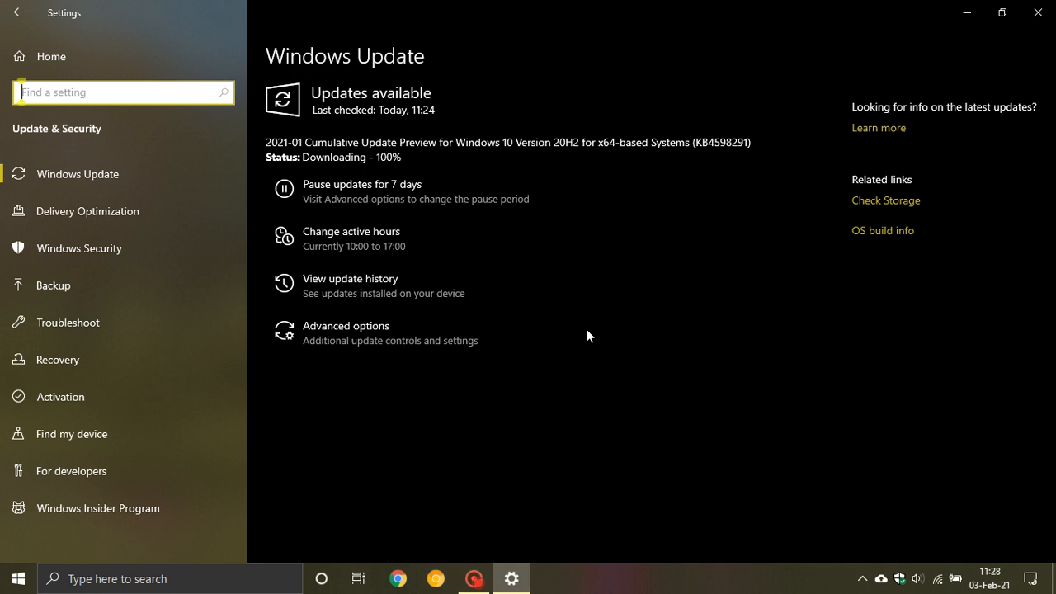
{"action": "mouse_move", "coordinate": [603, 368]}
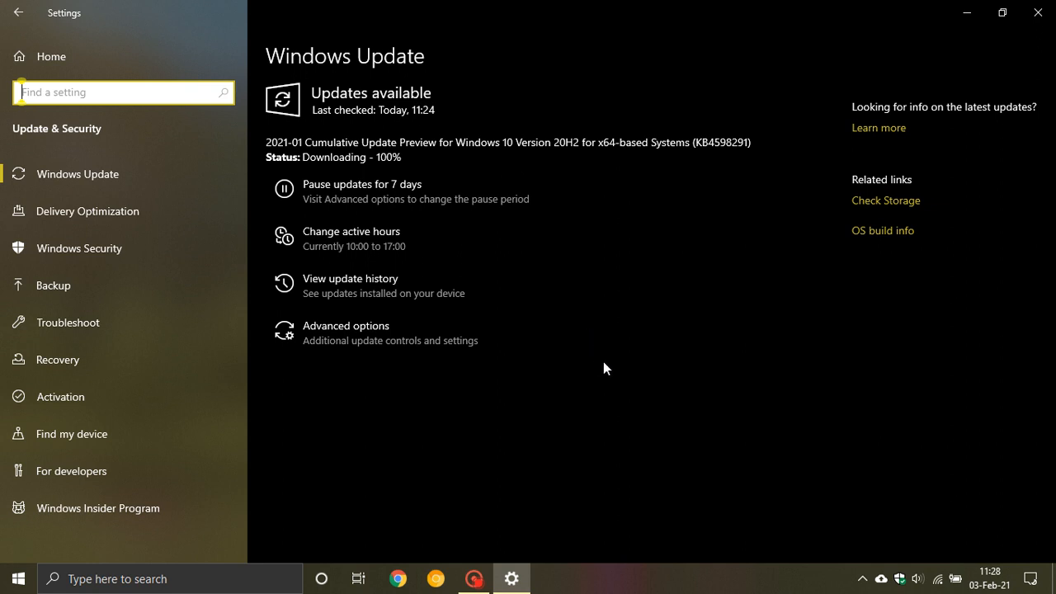
{"action": "mouse_move", "coordinate": [597, 251]}
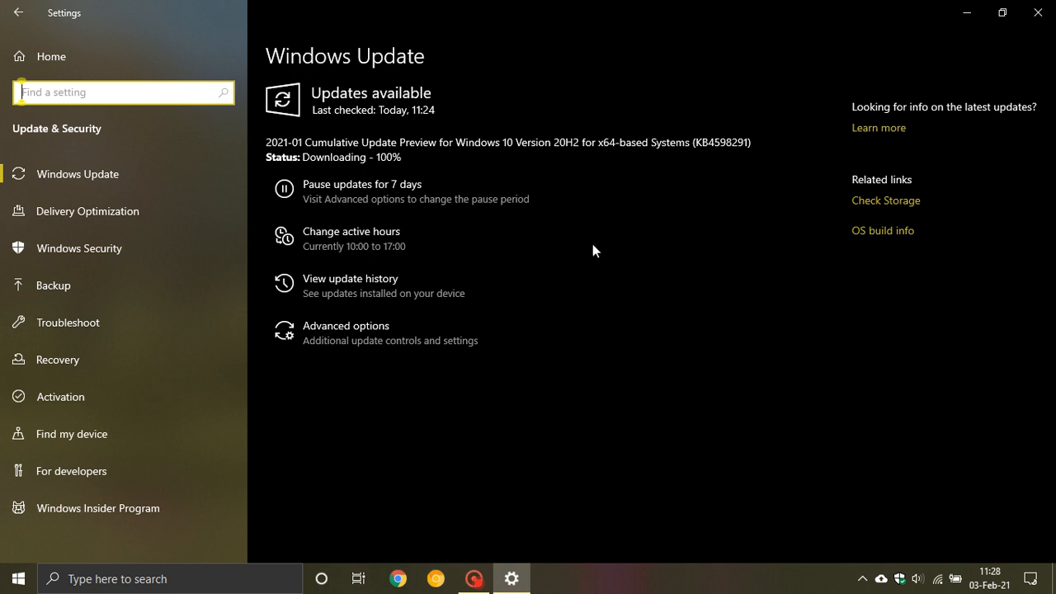
{"action": "mouse_move", "coordinate": [626, 251]}
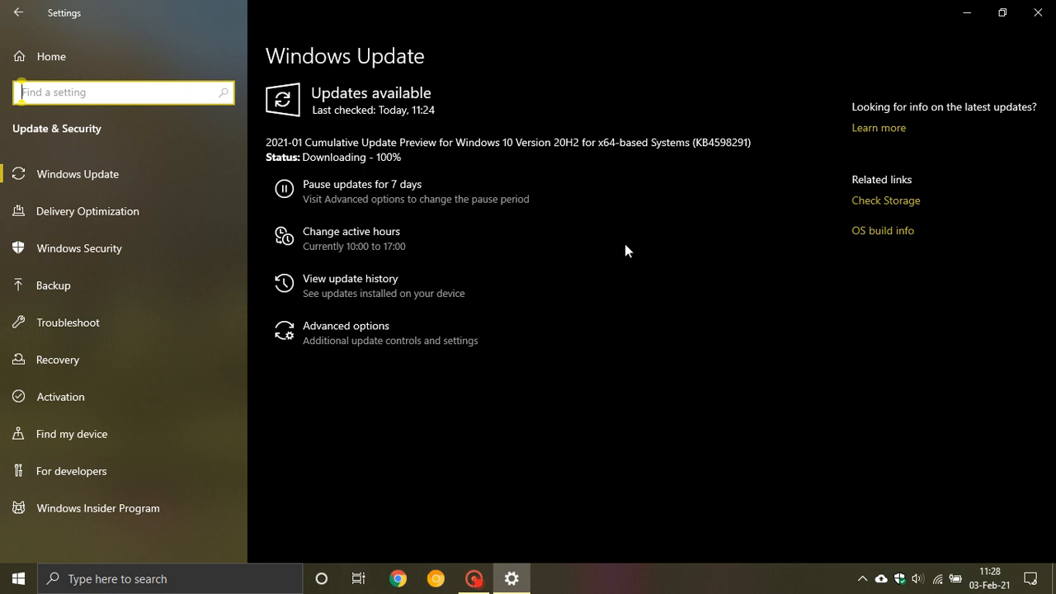
{"action": "mouse_move", "coordinate": [412, 168]}
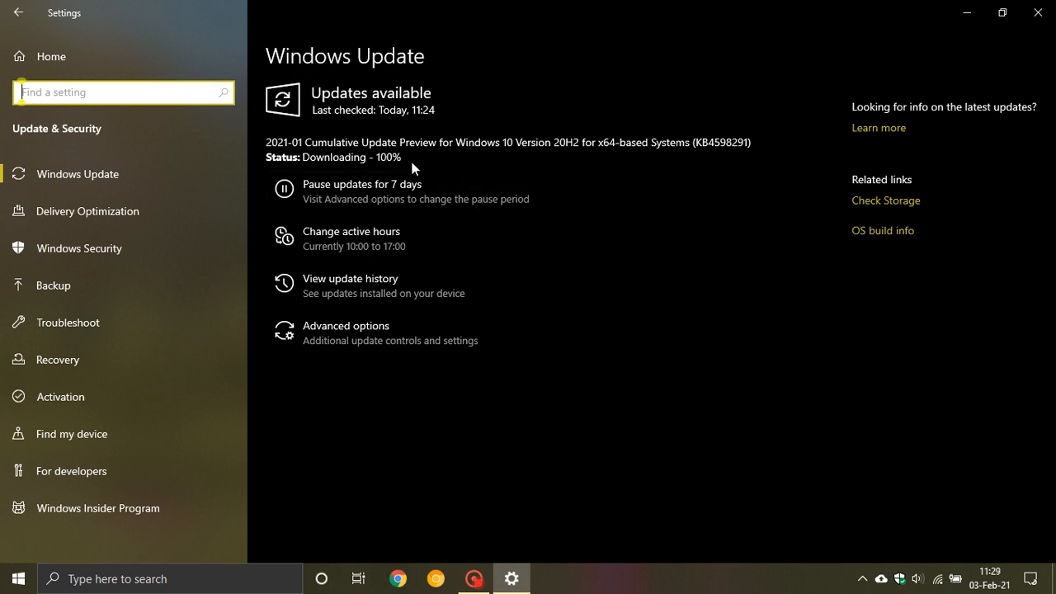
{"action": "mouse_move", "coordinate": [416, 198]}
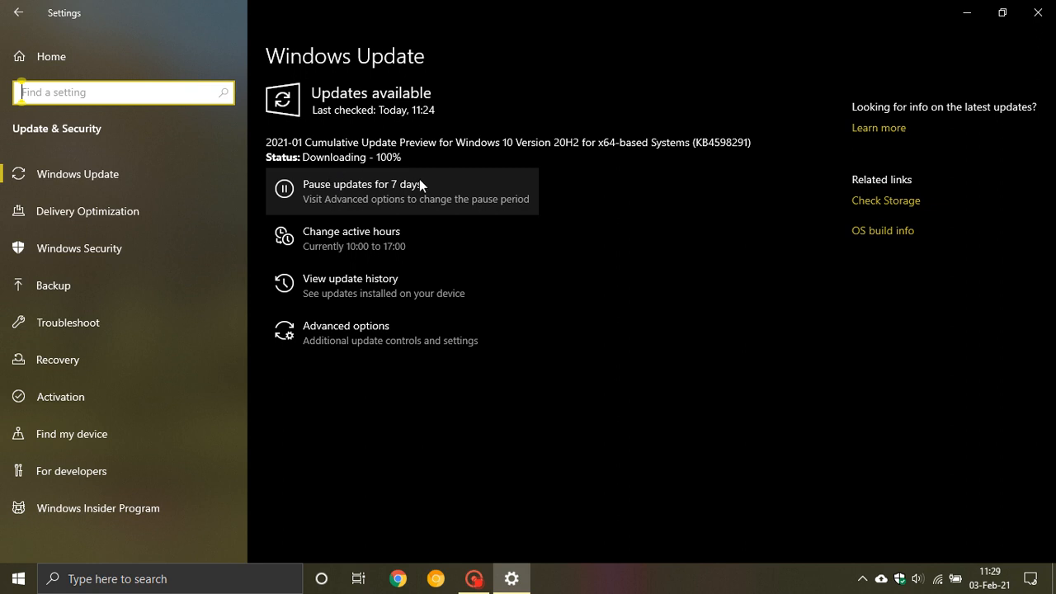
{"action": "mouse_move", "coordinate": [610, 324]}
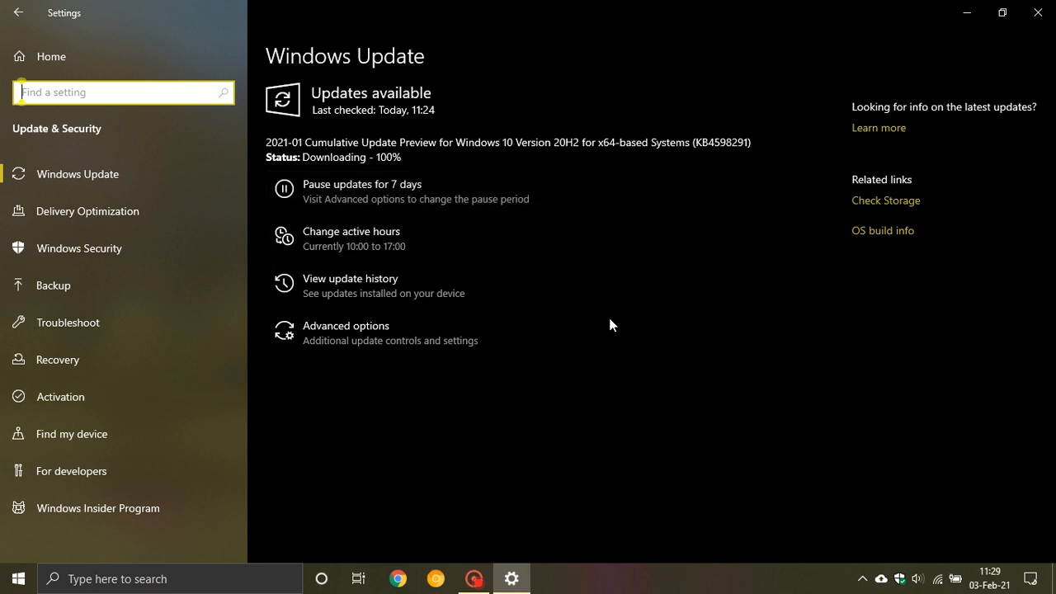
{"action": "mouse_move", "coordinate": [611, 297]}
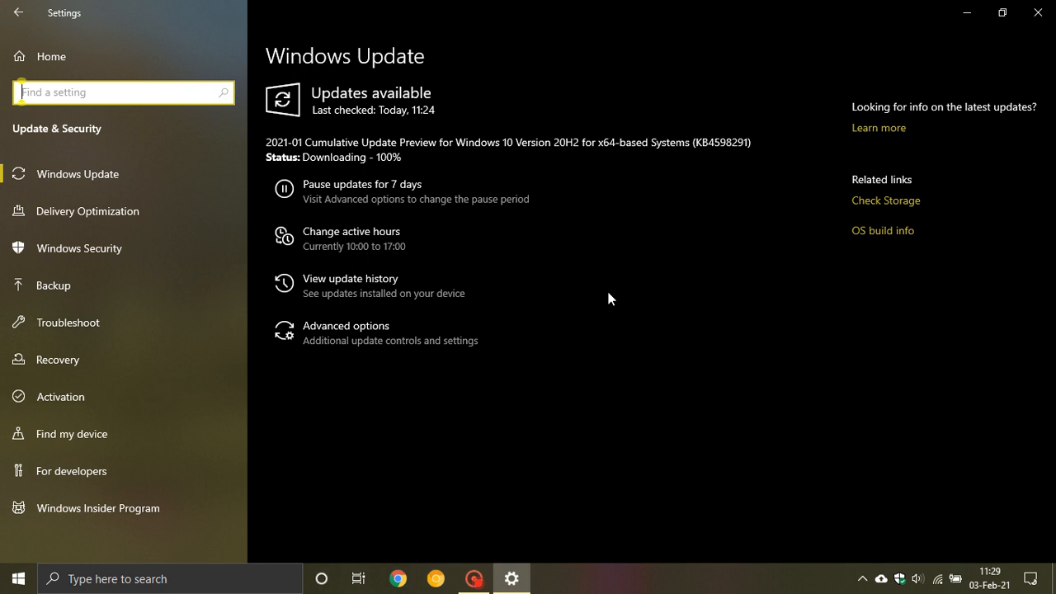
{"action": "mouse_move", "coordinate": [724, 135]}
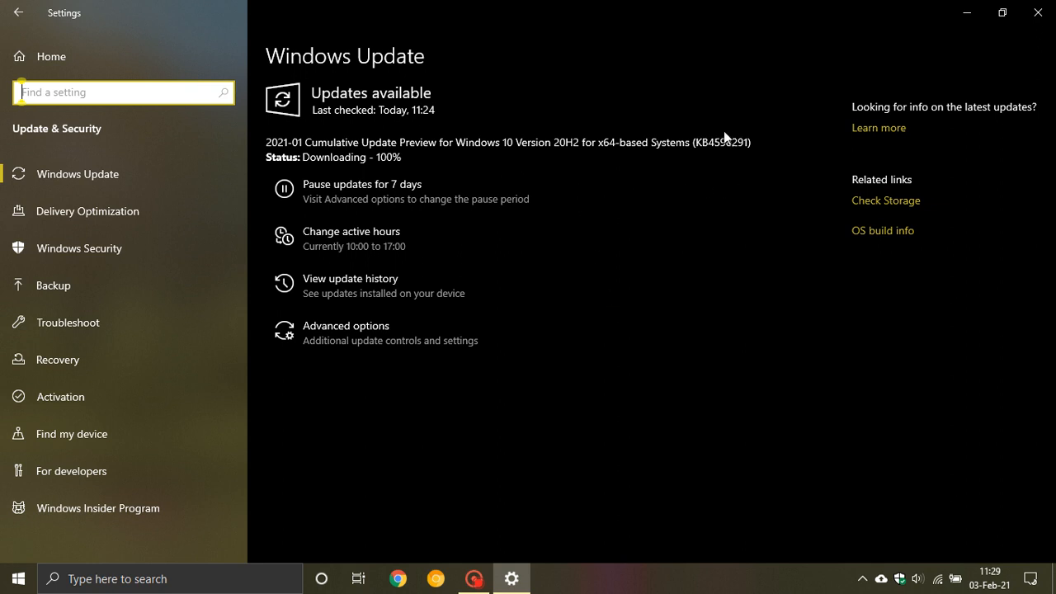
{"action": "mouse_move", "coordinate": [709, 153]}
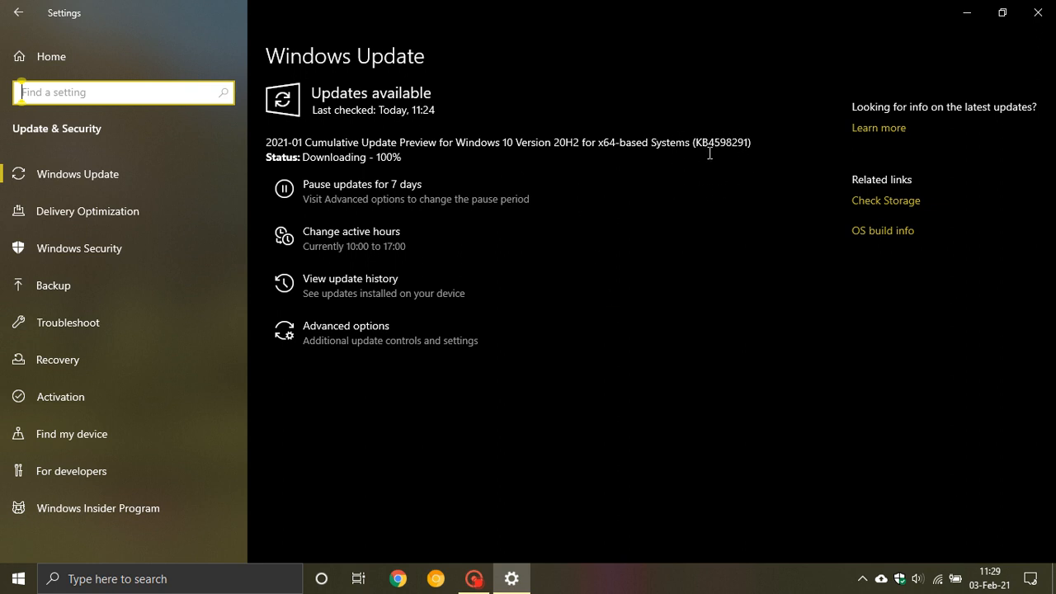
{"action": "mouse_move", "coordinate": [647, 218]}
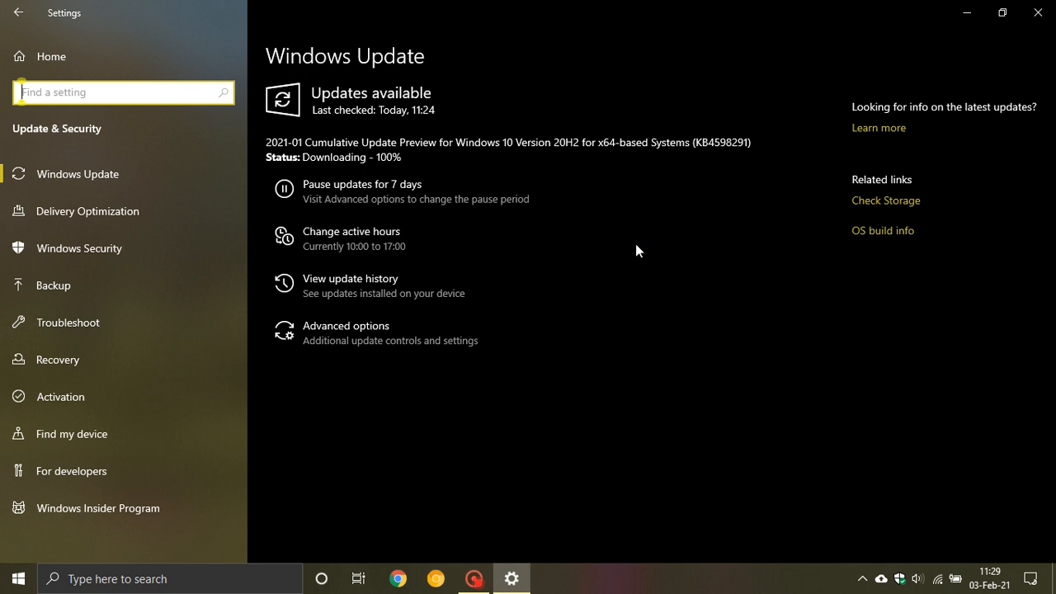
{"action": "mouse_move", "coordinate": [635, 241]}
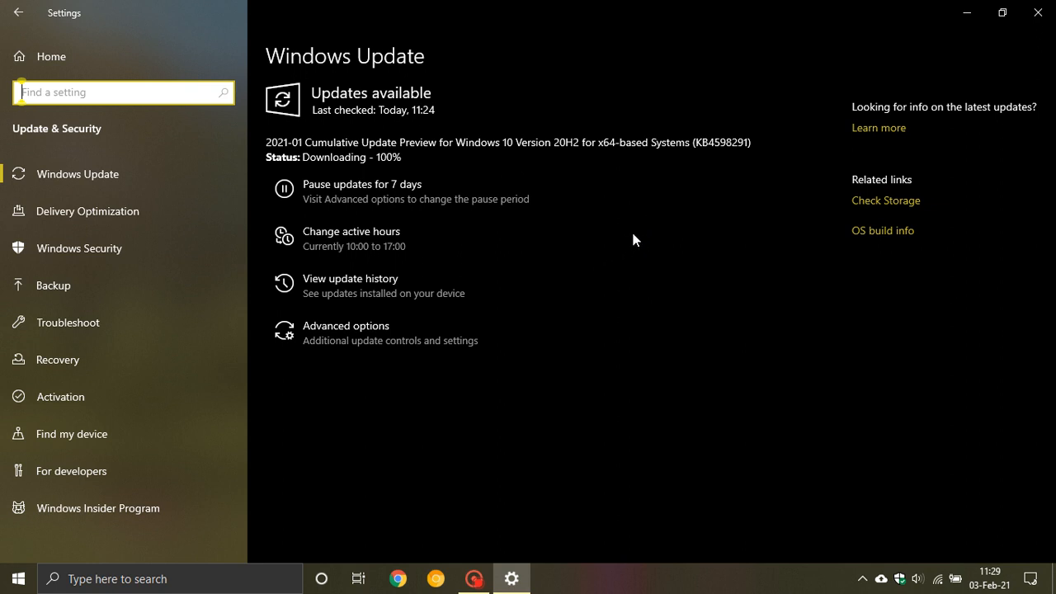
{"action": "mouse_move", "coordinate": [643, 271]}
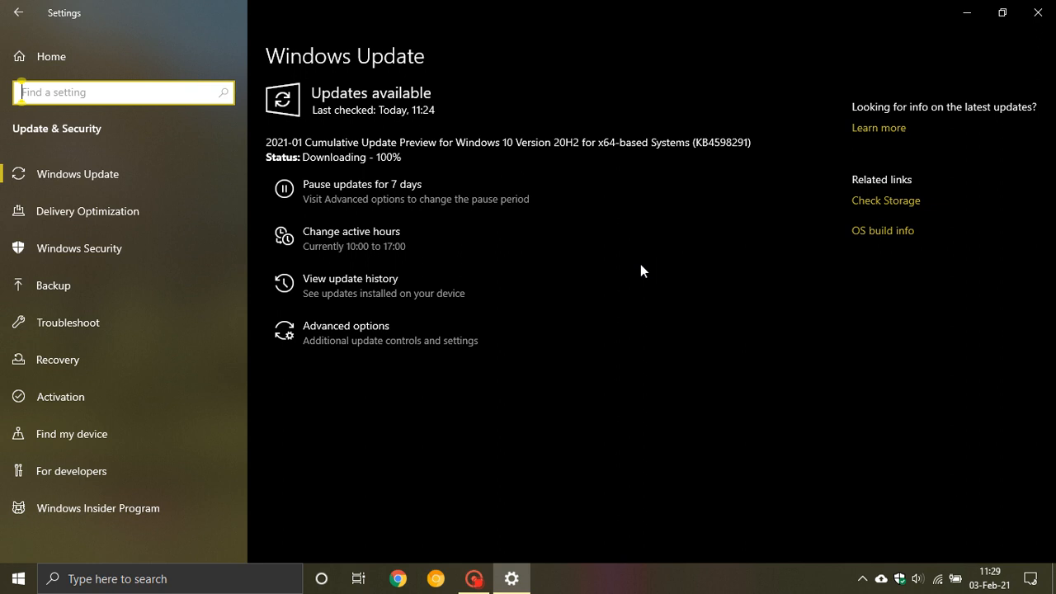
{"action": "mouse_move", "coordinate": [629, 284]}
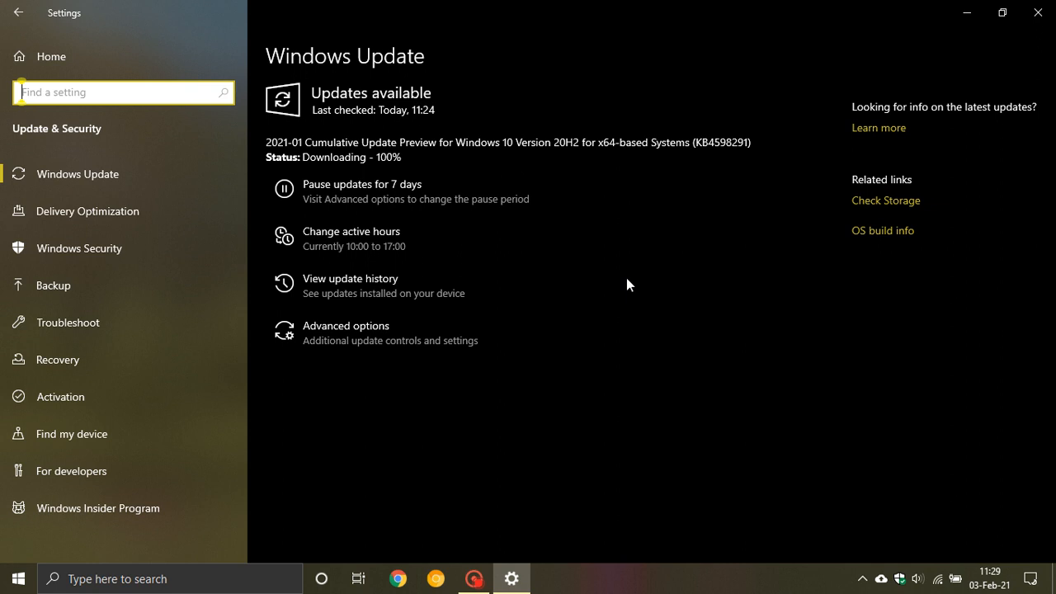
{"action": "mouse_move", "coordinate": [635, 320]}
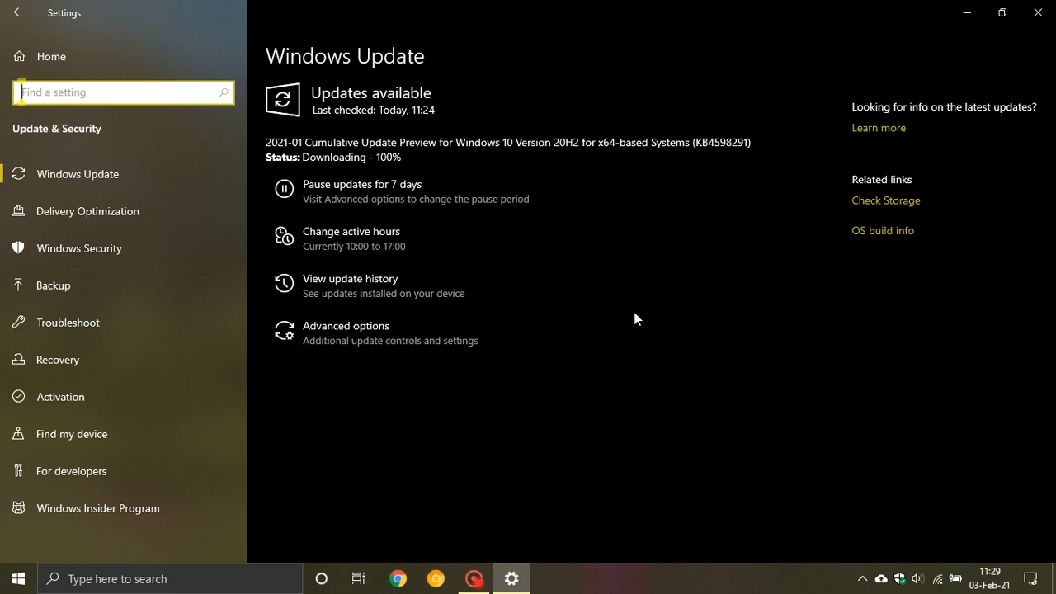
{"action": "mouse_move", "coordinate": [577, 241]}
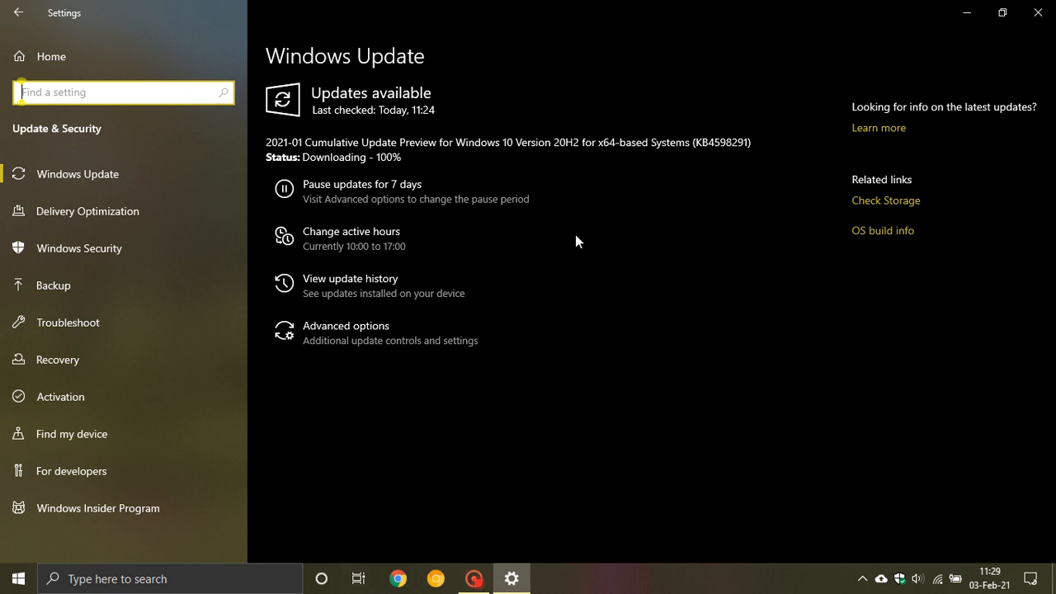